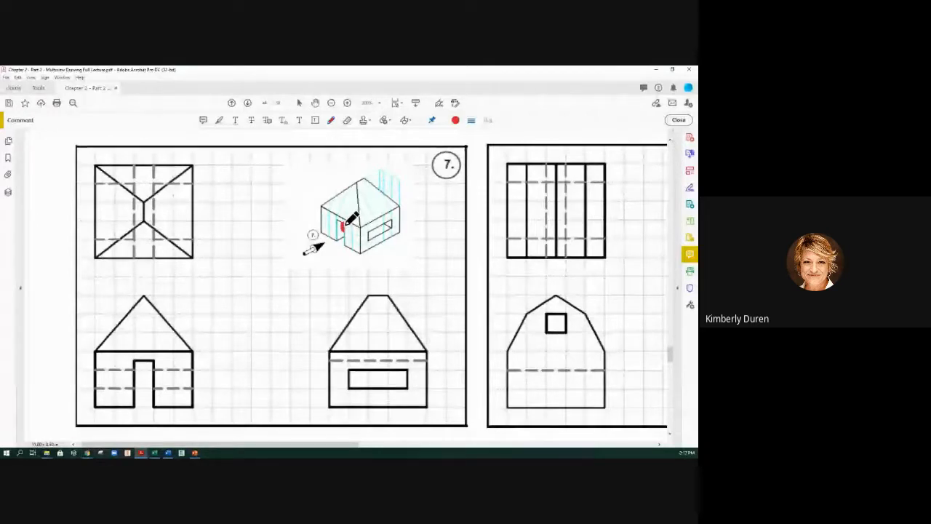
# Draw a red pencil stroke along the door's vertical edge on the isometric house
pyautogui.moveTo(342, 225); pyautogui.dragTo(342, 251)
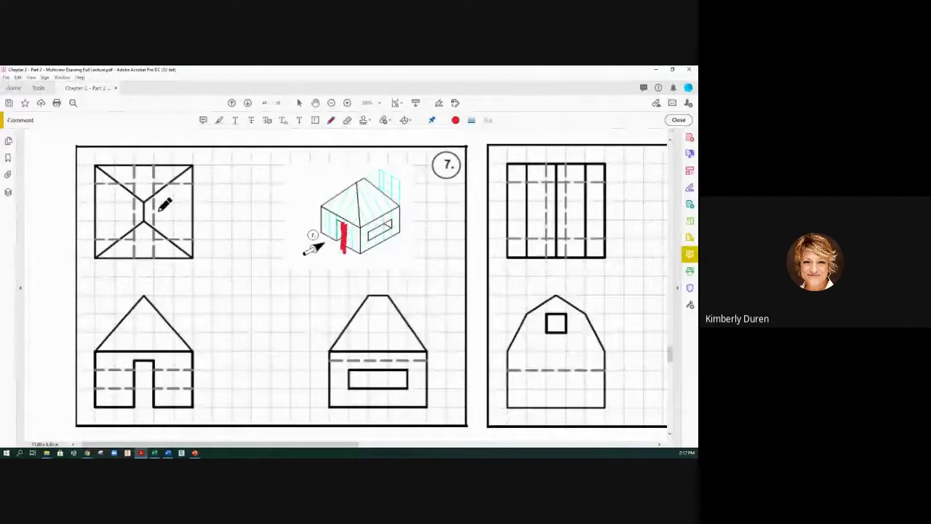
pyautogui.moveTo(198, 387)
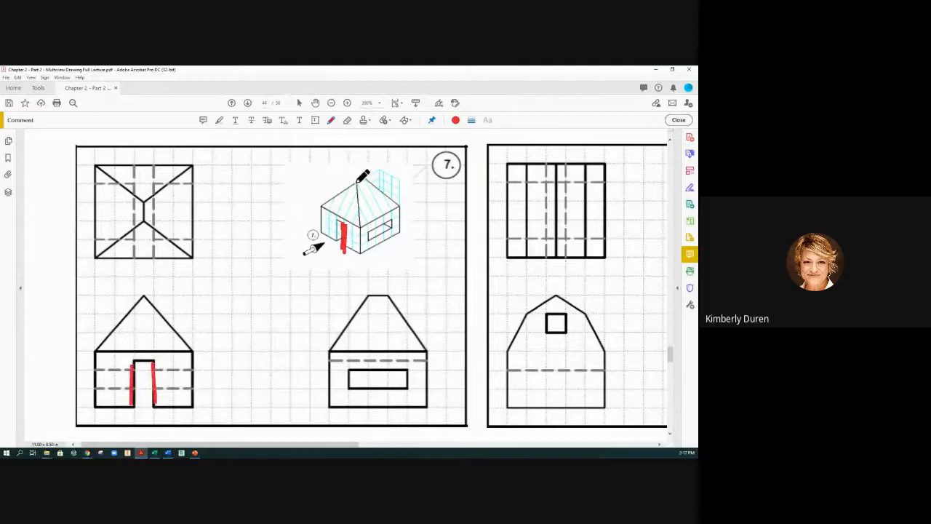
# Trace a red freehand line over a hip roof ridge of the isometric house
pyautogui.moveTo(364, 182); pyautogui.dragTo(342, 218)
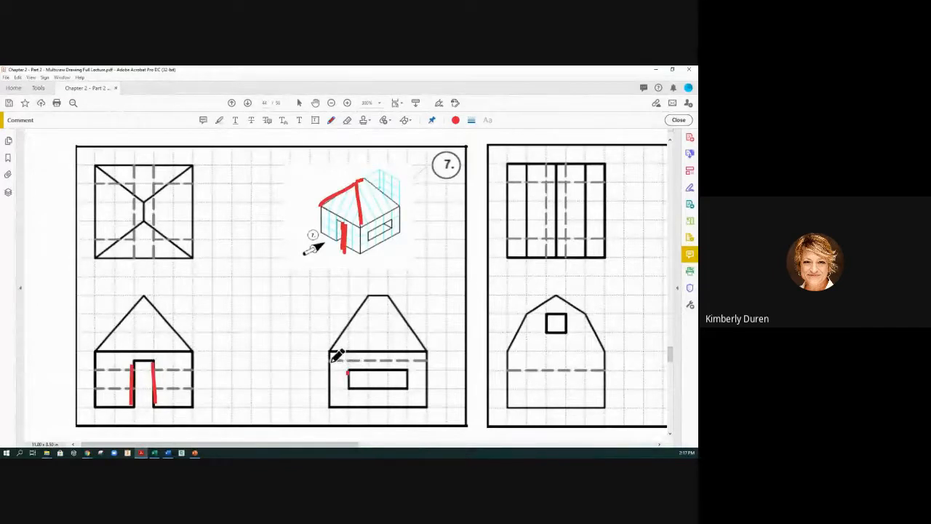
# Mark the left end of the upper dashed hidden line in the middle view in red
pyautogui.moveTo(331, 360); pyautogui.dragTo(393, 356)
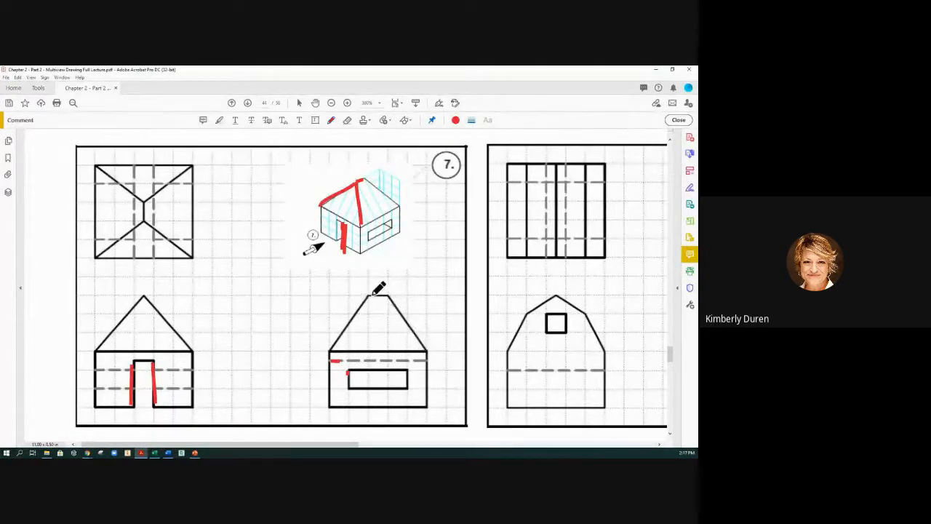
pyautogui.moveTo(377, 317)
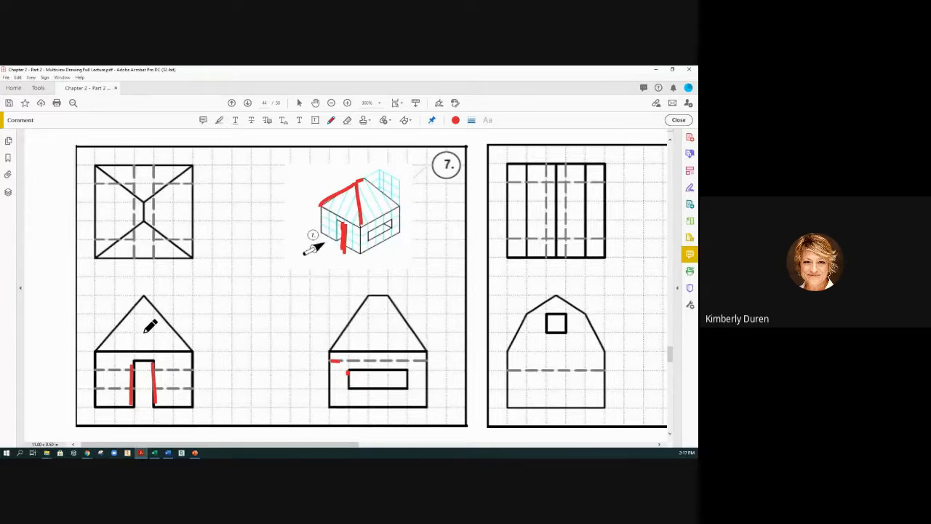
pyautogui.moveTo(140, 178)
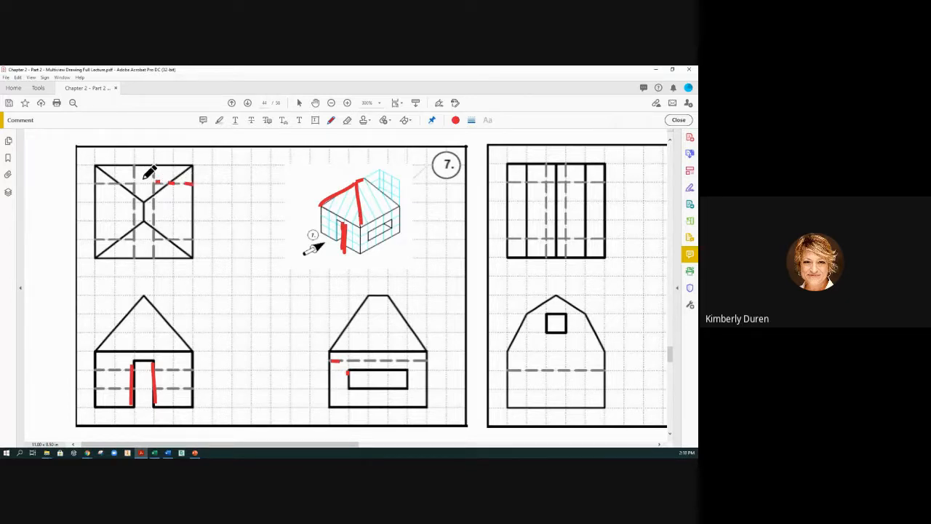
pyautogui.moveTo(163, 252)
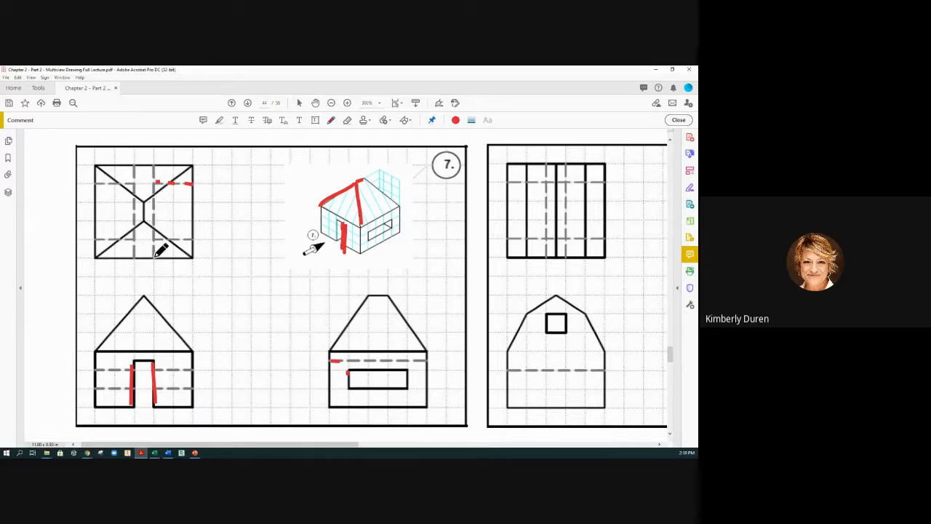
pyautogui.moveTo(131, 234)
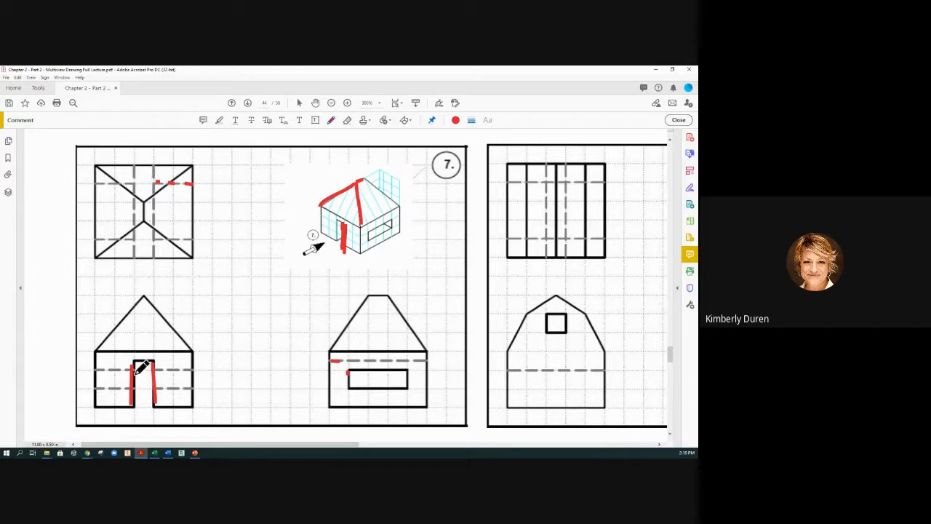
# Draw a red horizontal stroke across the door's top edge in the front view
pyautogui.moveTo(135, 362); pyautogui.dragTo(163, 362)
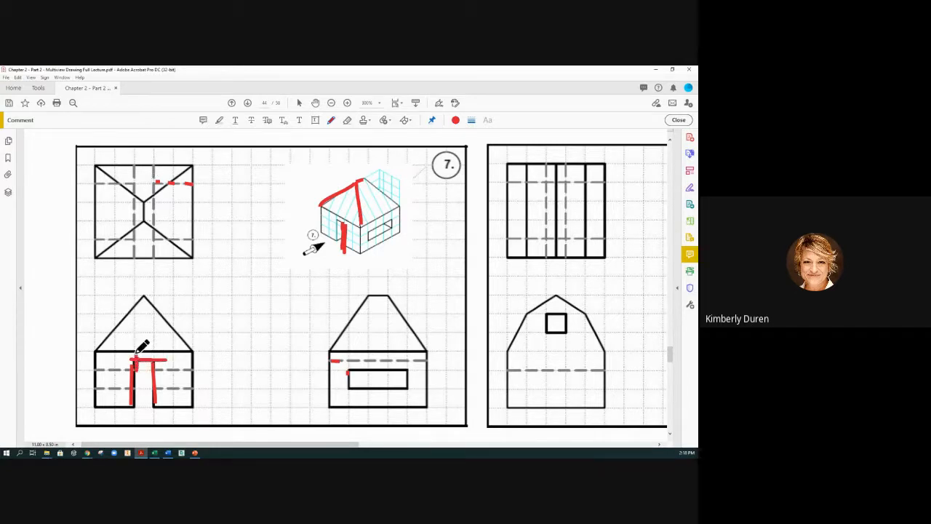
pyautogui.moveTo(147, 299)
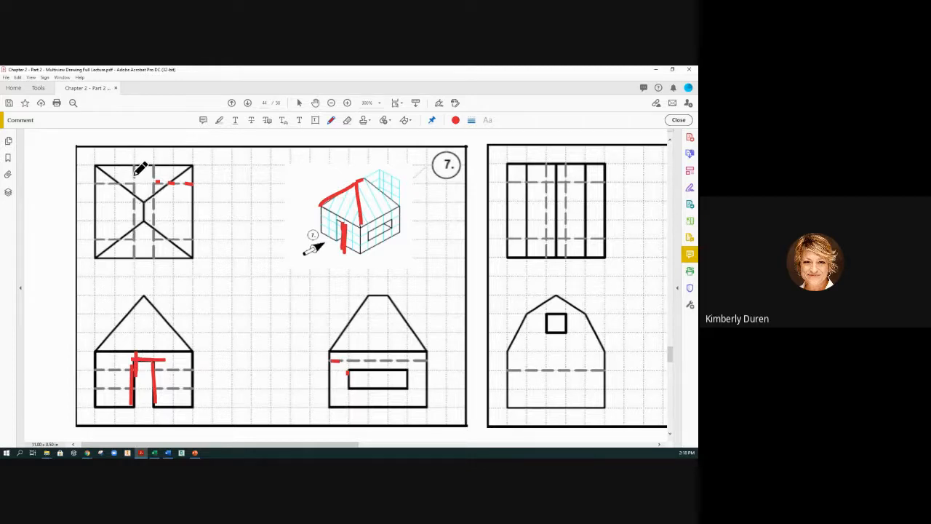
pyautogui.moveTo(153, 367)
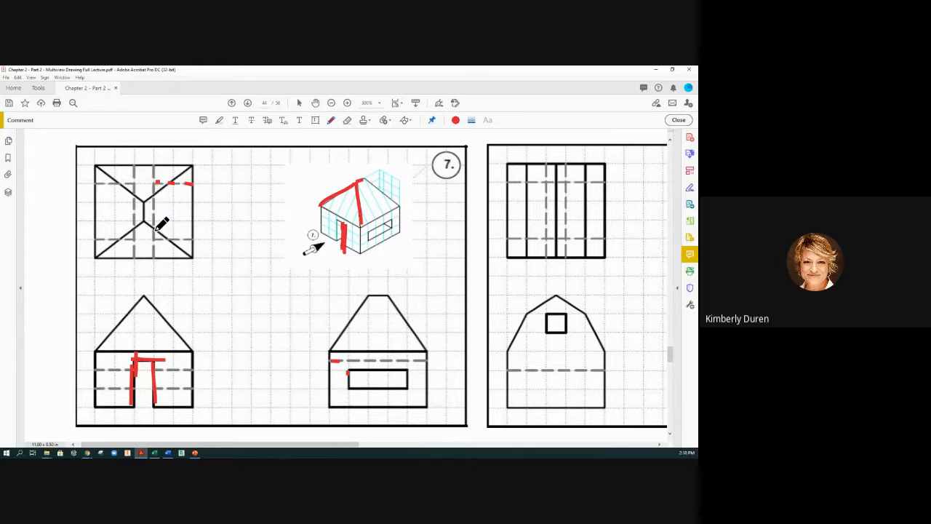
pyautogui.moveTo(138, 176)
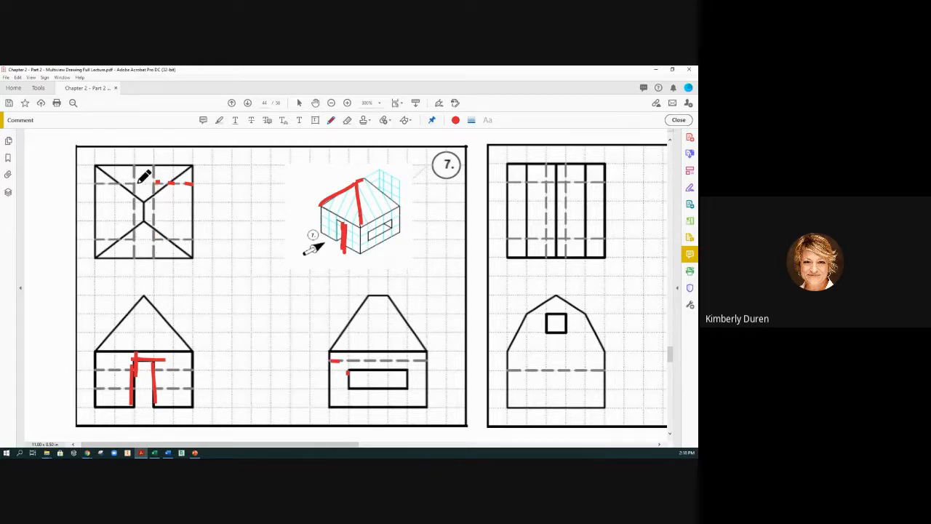